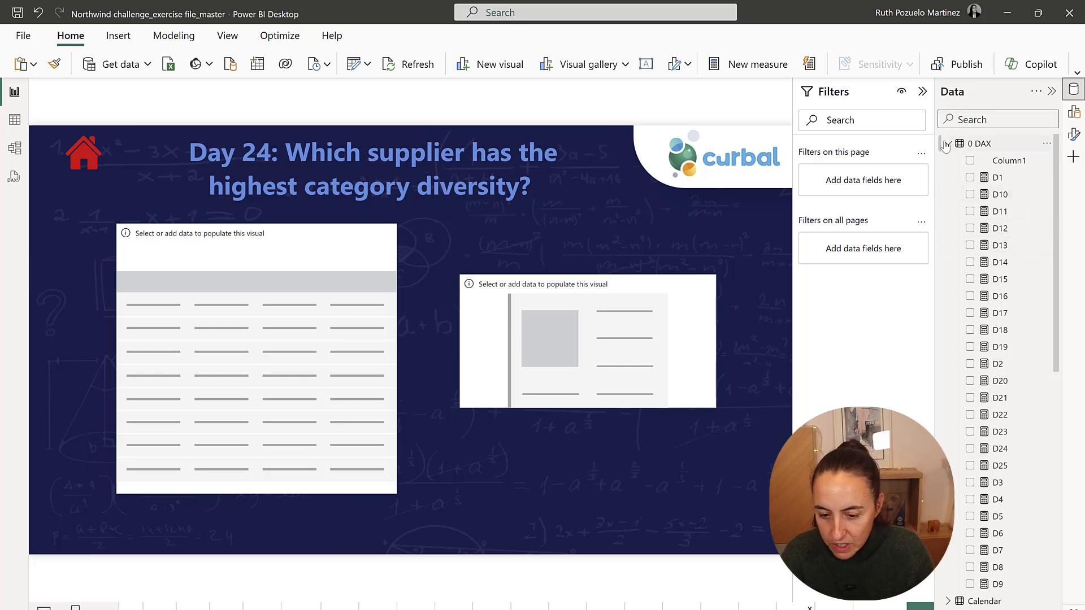
Step: Summarize CategoryID as Count in the supplier table, then switch to Model view to inspect relationships
click(949, 143)
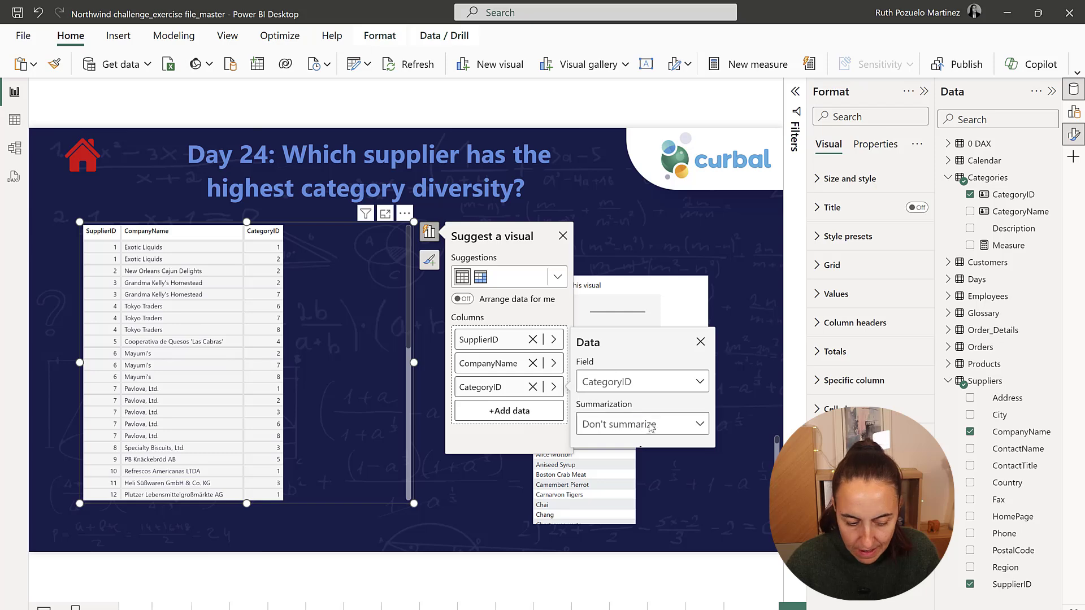
click(641, 423)
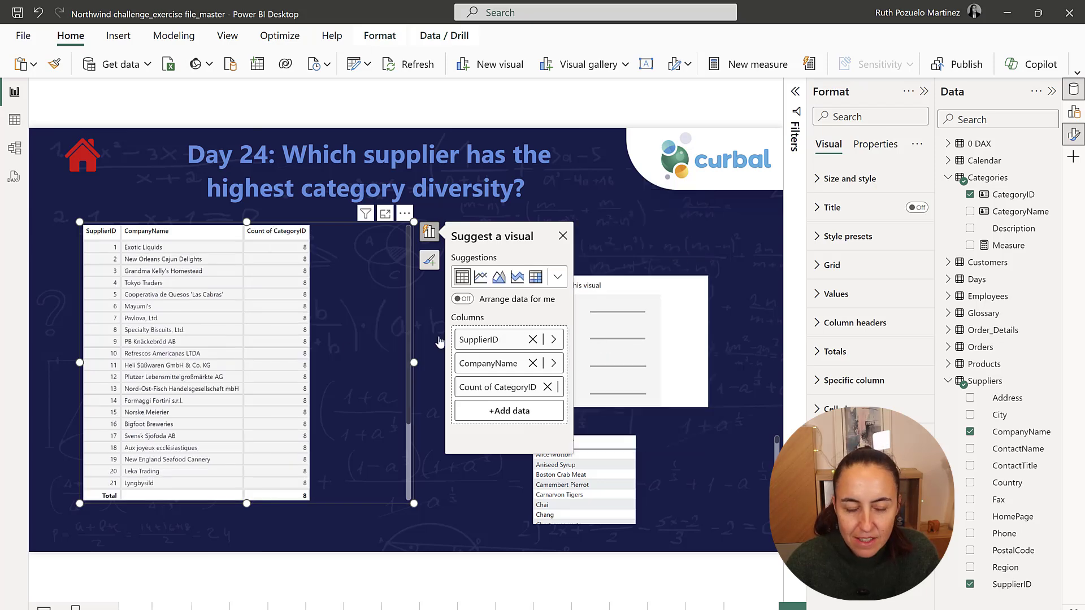
scroll(down, 3)
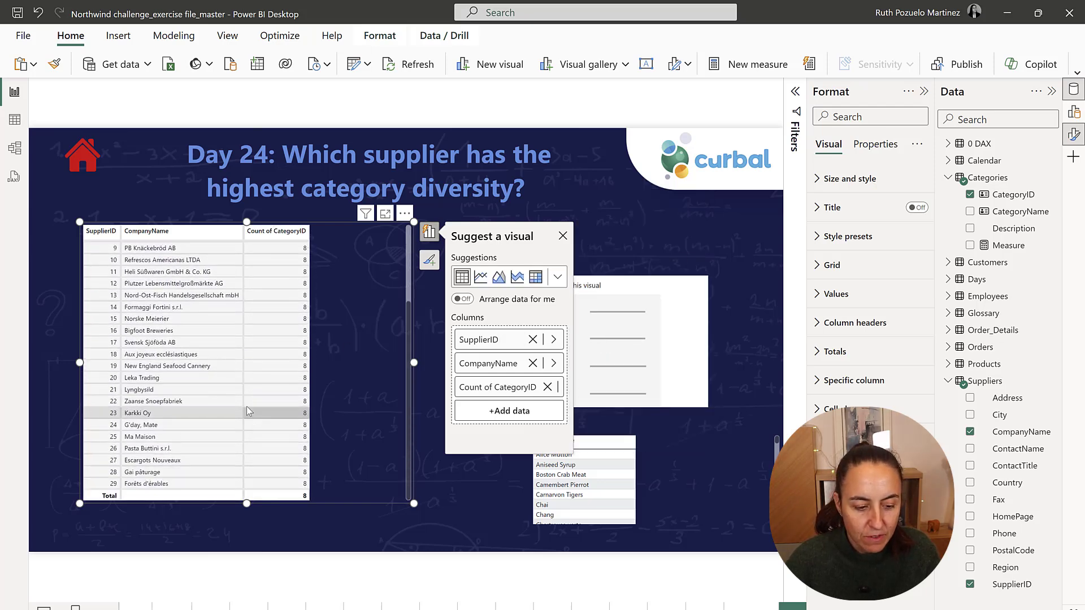
click(12, 148)
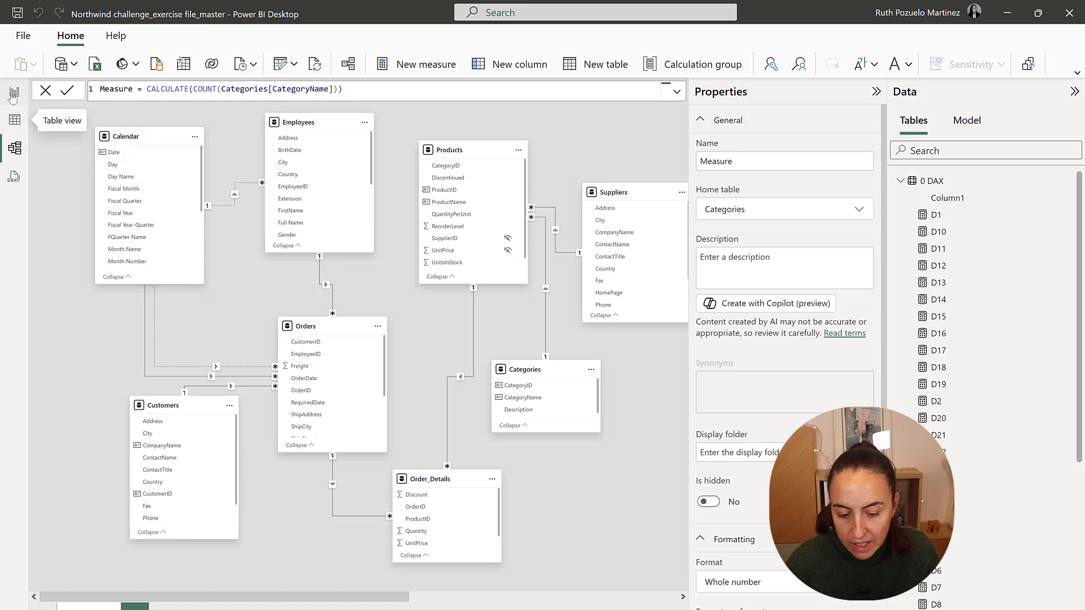
Step: Replace the category count with a Count of Products CategoryID, sorted descending
click(13, 91)
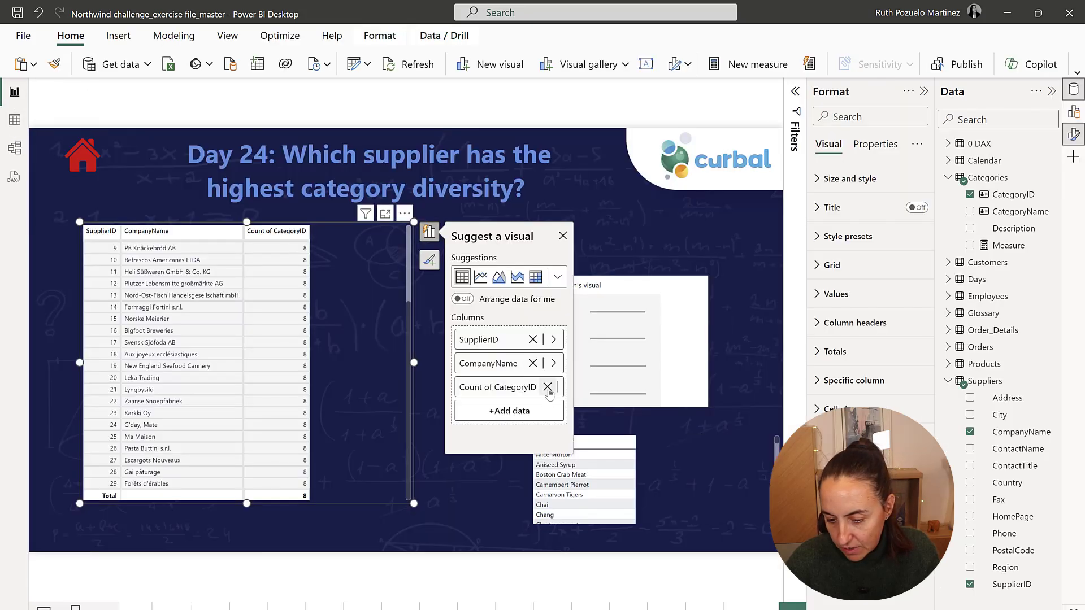
click(548, 386)
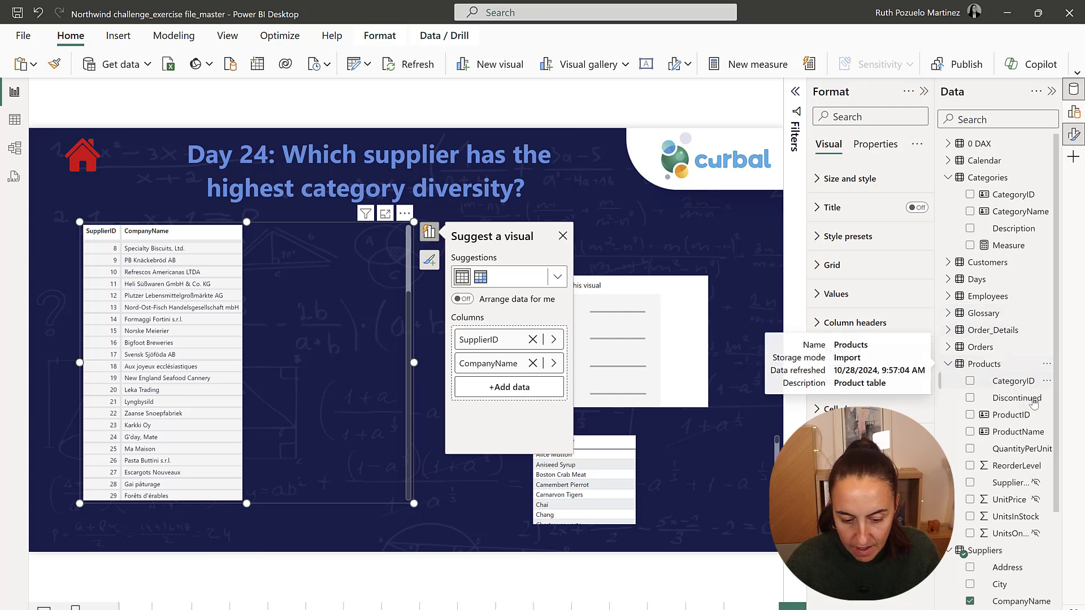
click(969, 382)
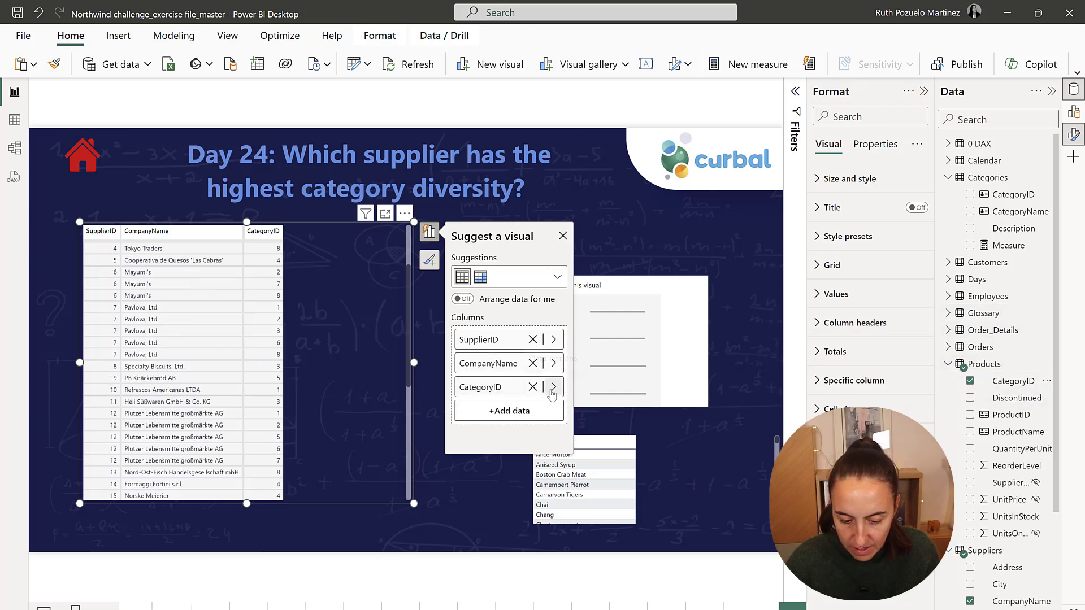
click(553, 387)
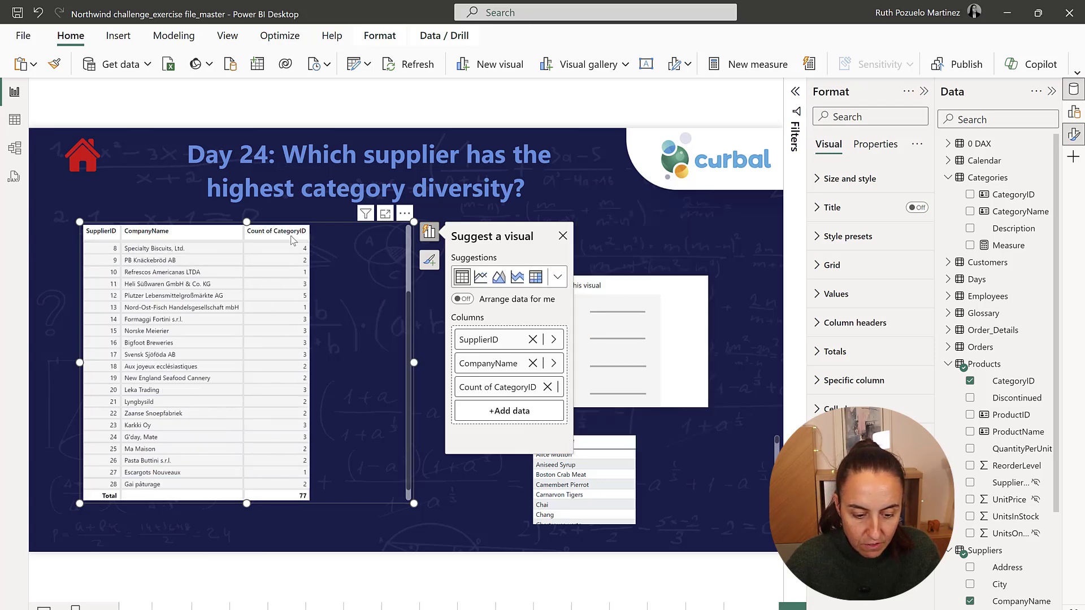
click(276, 231)
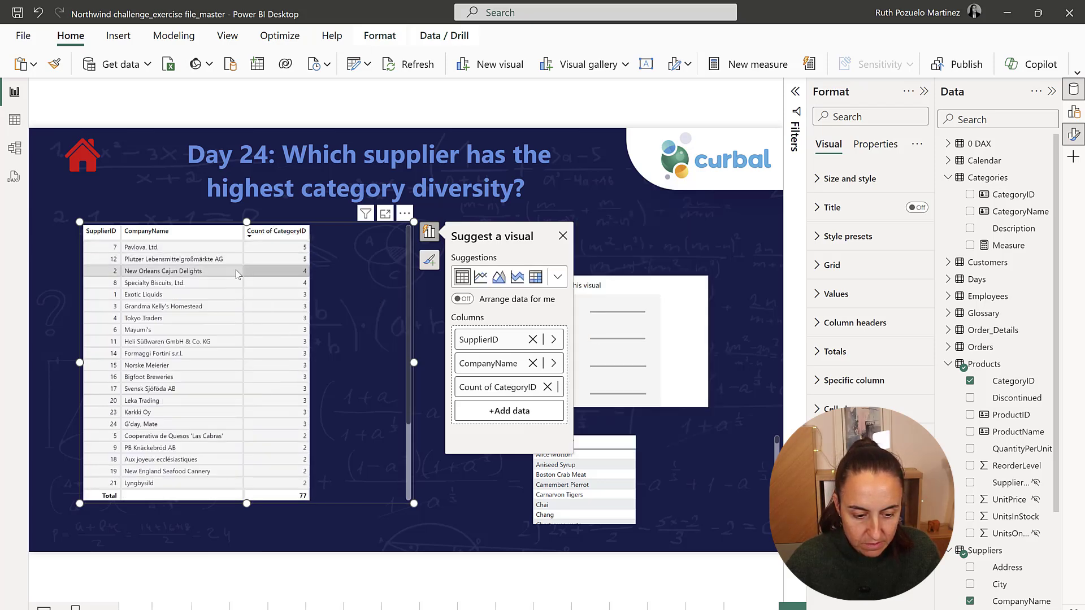
mouse_move(290, 259)
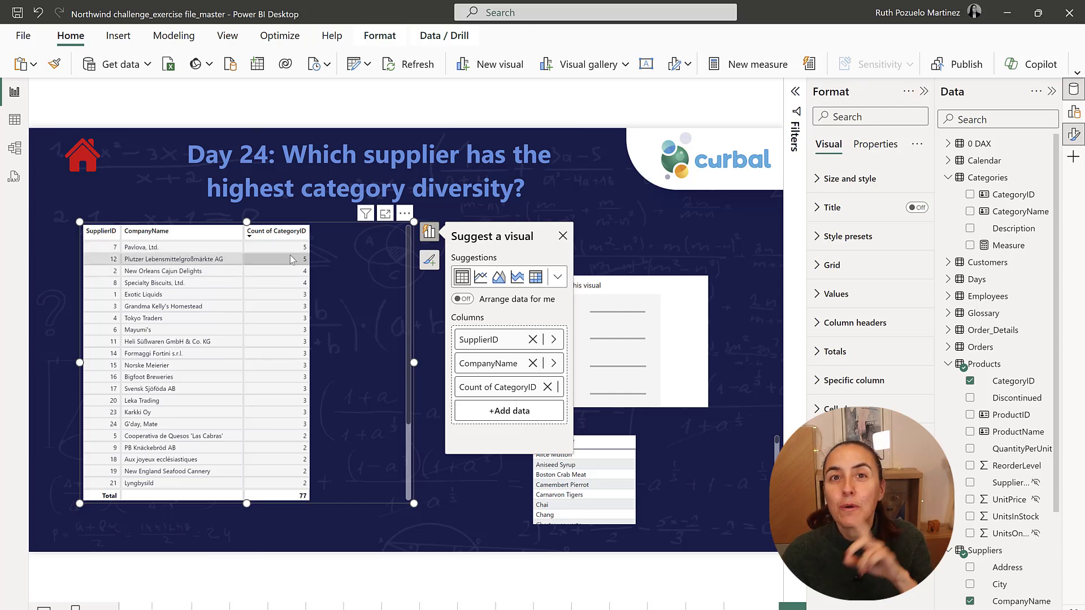
mouse_move(272, 237)
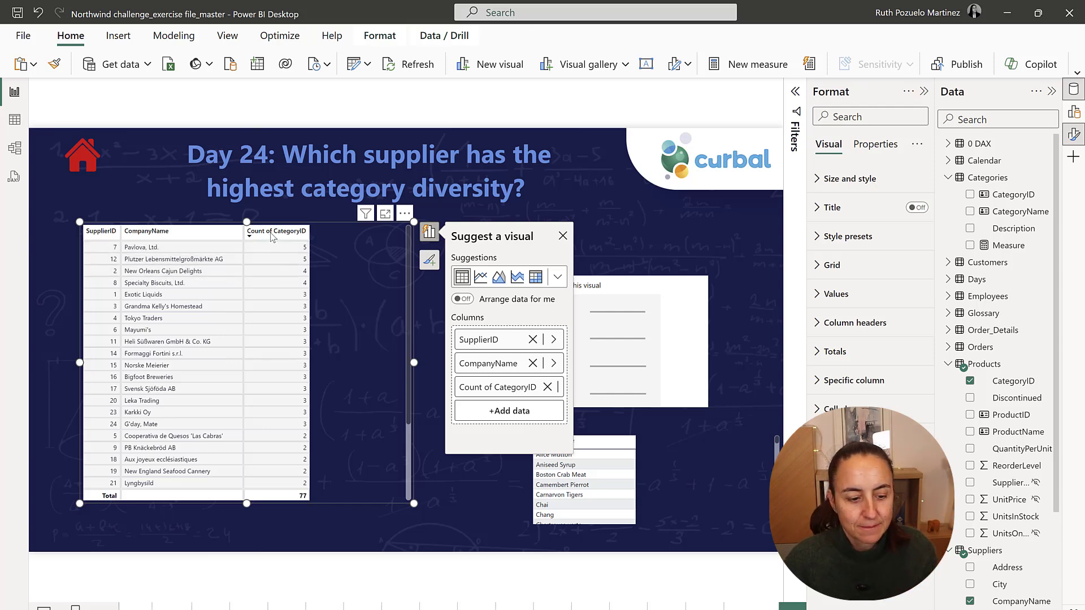
Step: Write and run a SUMMARIZE query over Products by Suppliers[SupplierID] with COUNT(Products[CategoryID])
click(12, 175)
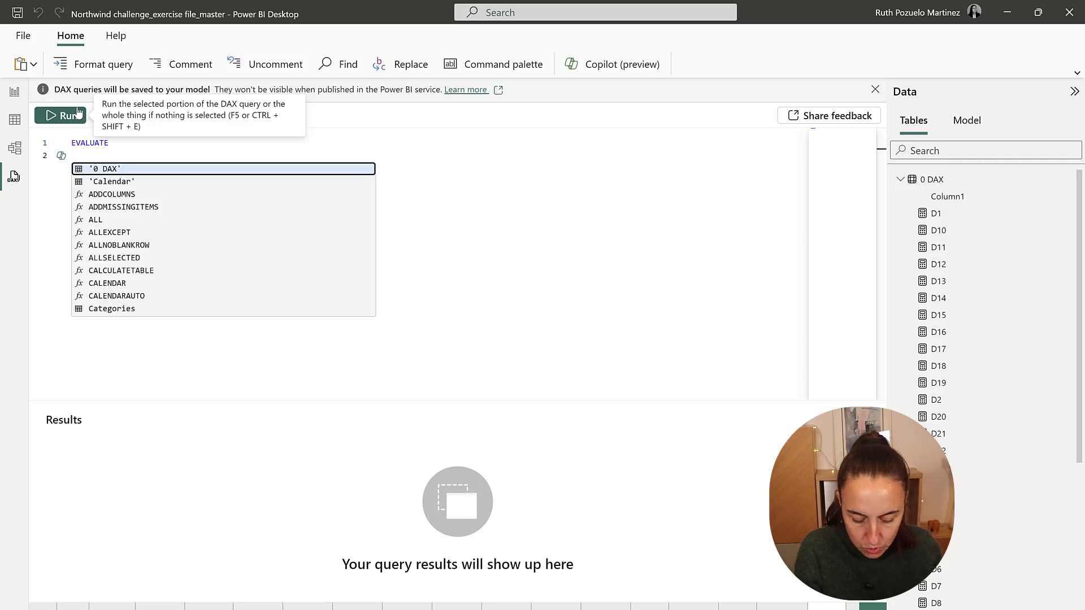
text(sum)
text(Products,)
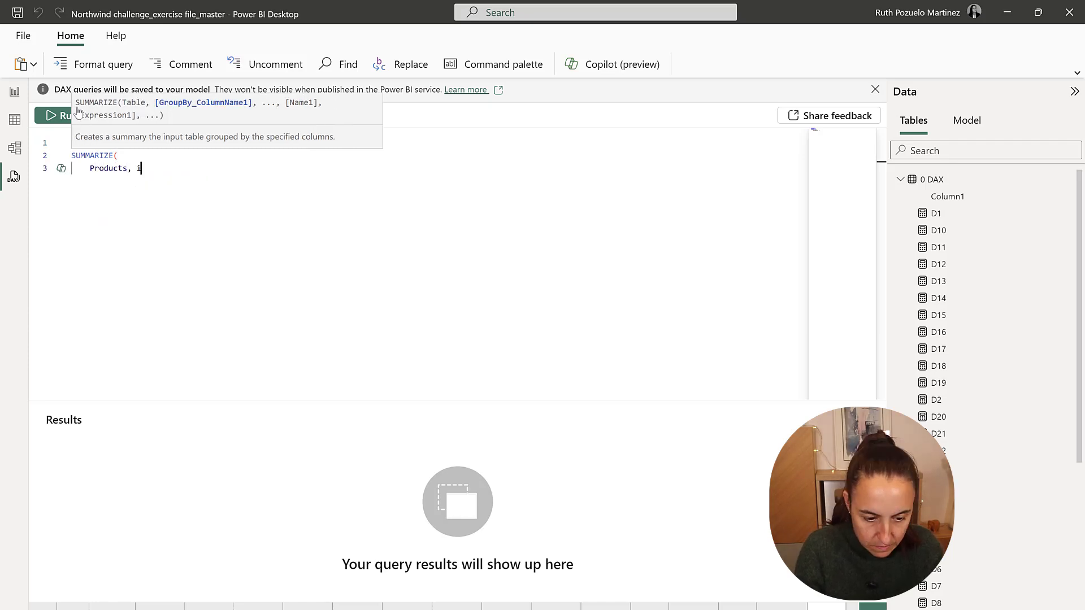
text(Suppliers[SupplierID], Suppliers[CompanyName)
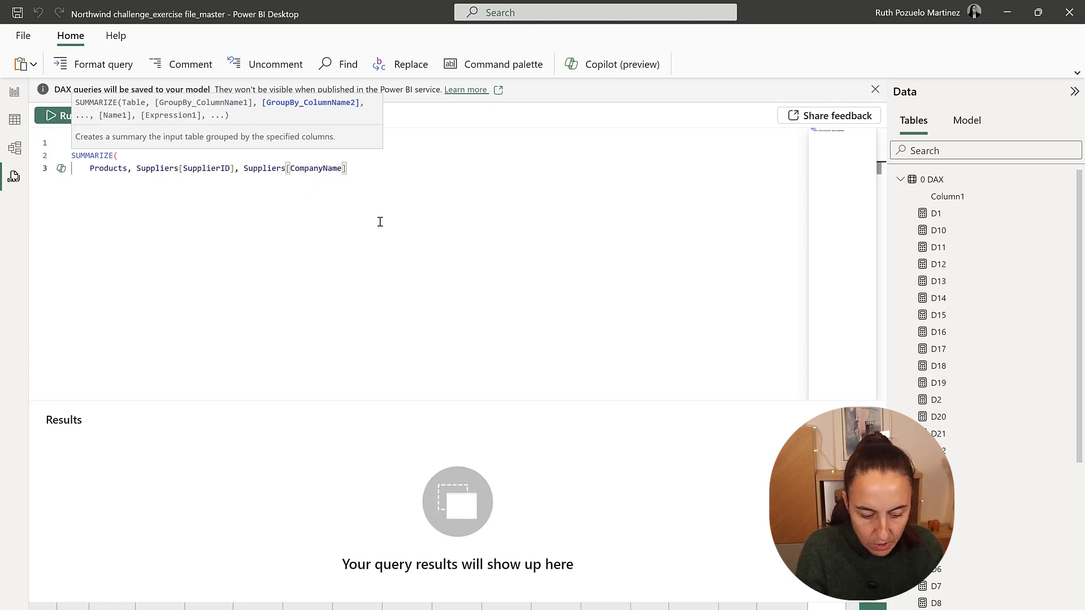
text(,)
text("count of)
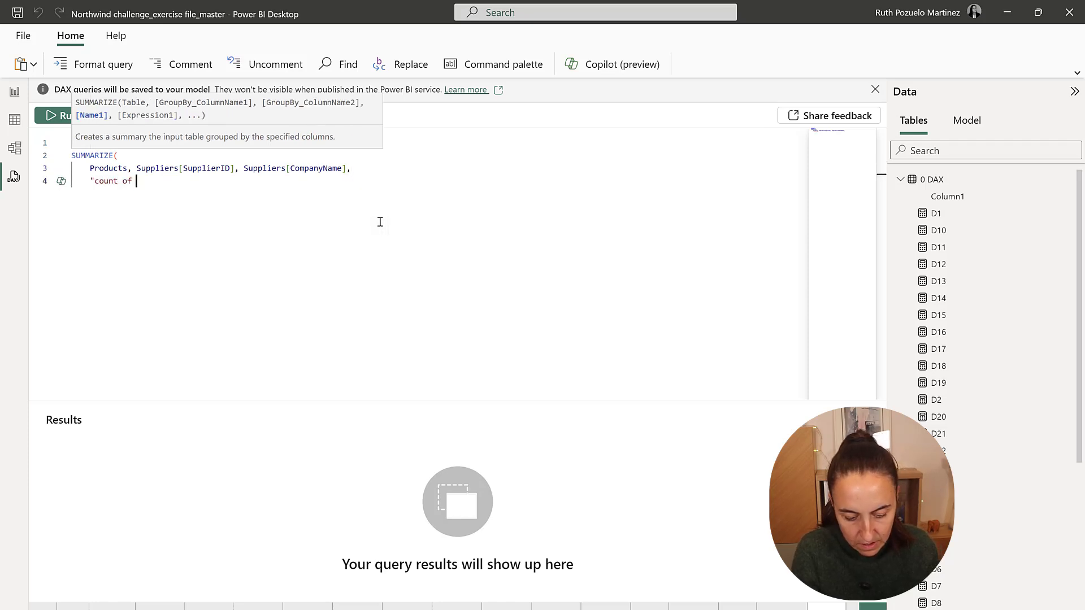
text(categori)
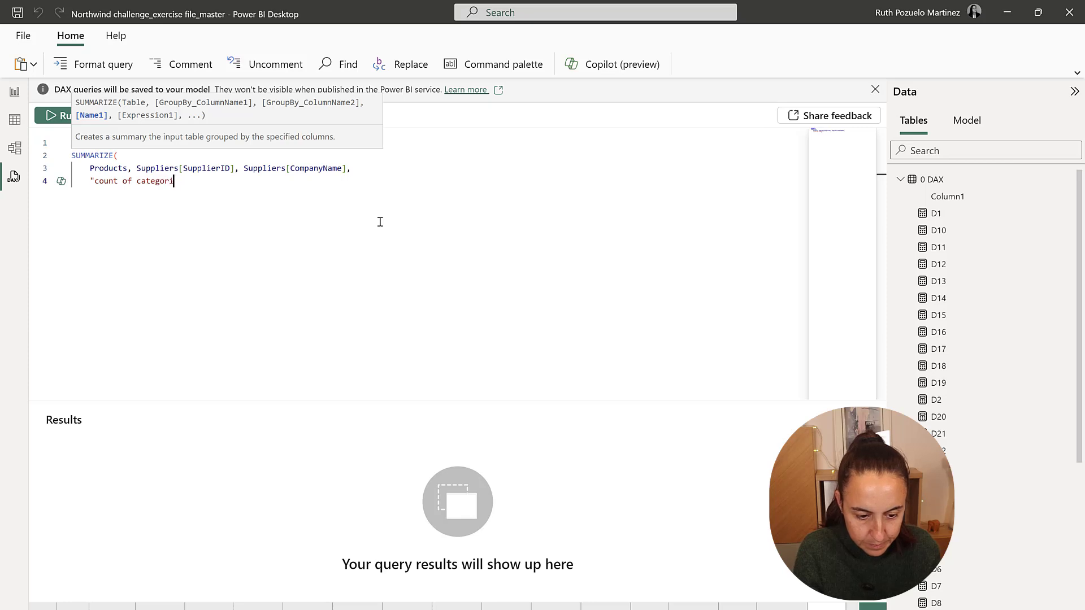
text(es",)
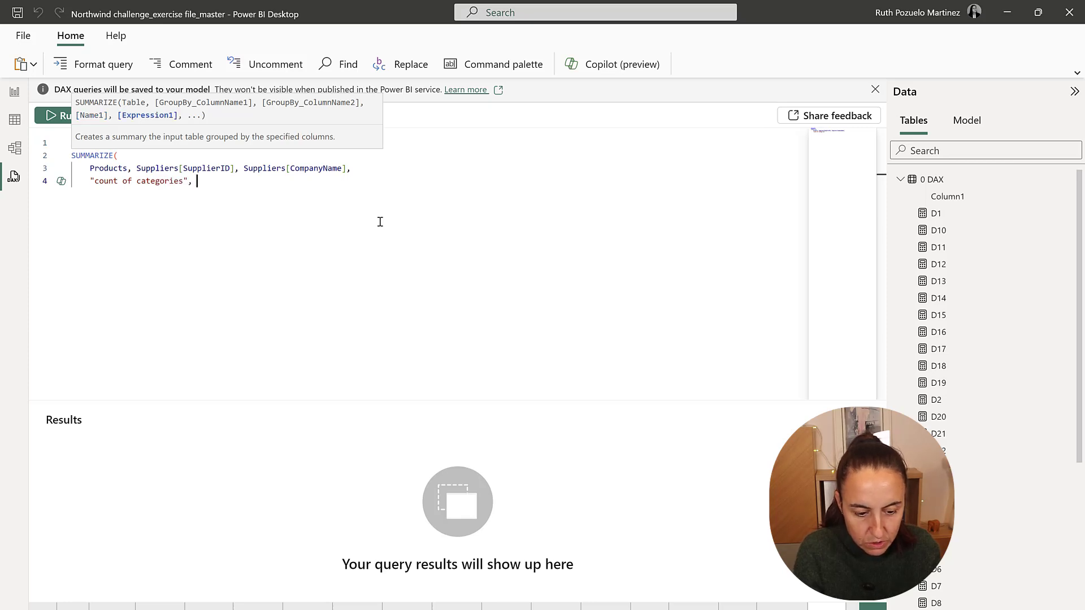
text(COUNT()
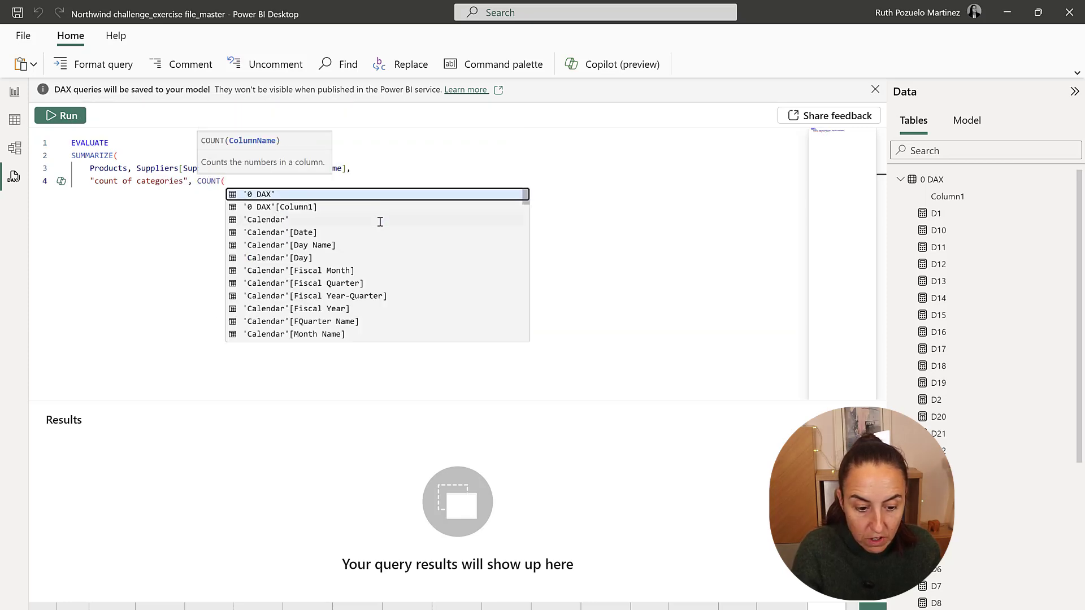
text(pri)
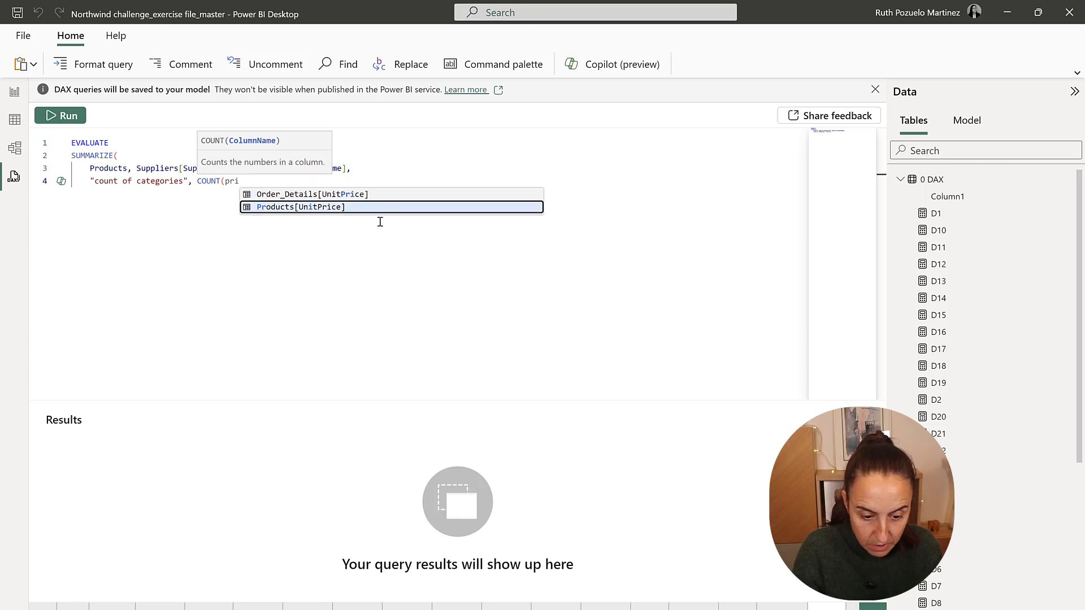
text(Products[CategoryID])))
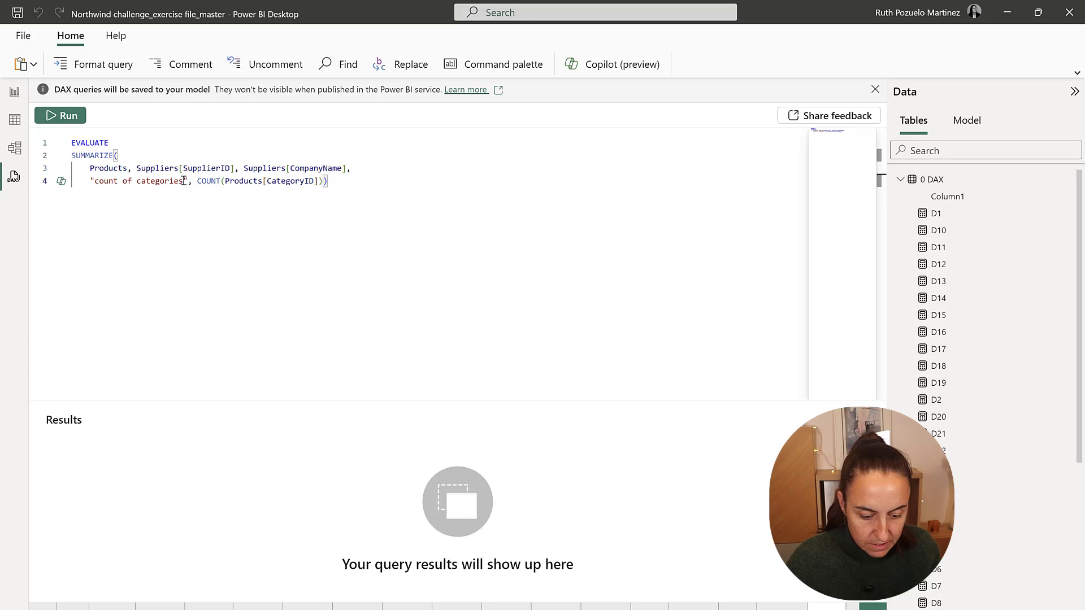
click(61, 115)
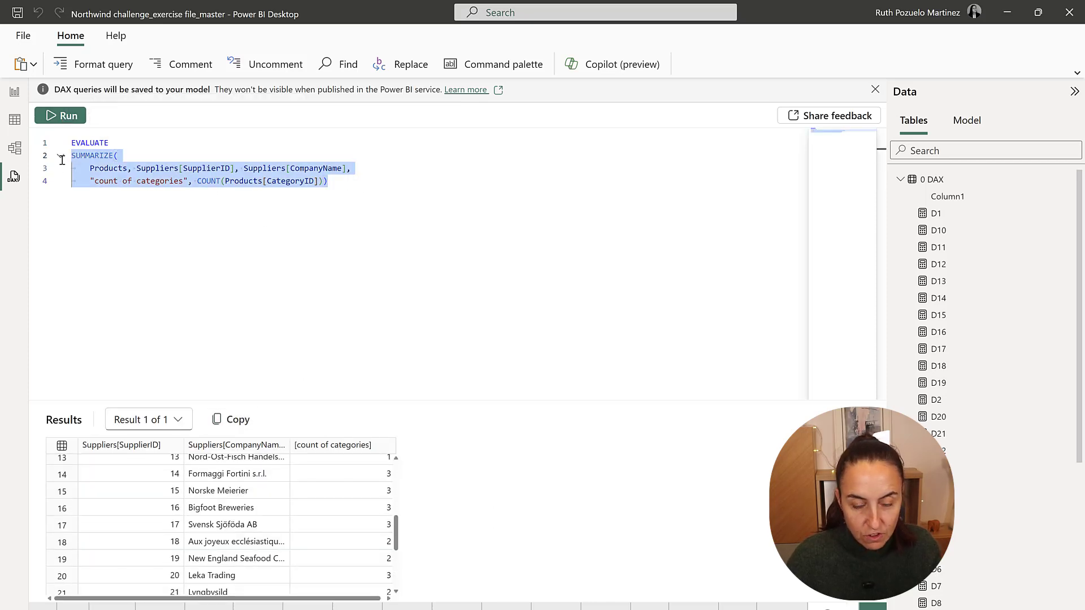
Step: Select the SUMMARIZE part of the DAX query to review per-supplier category counts
click(15, 92)
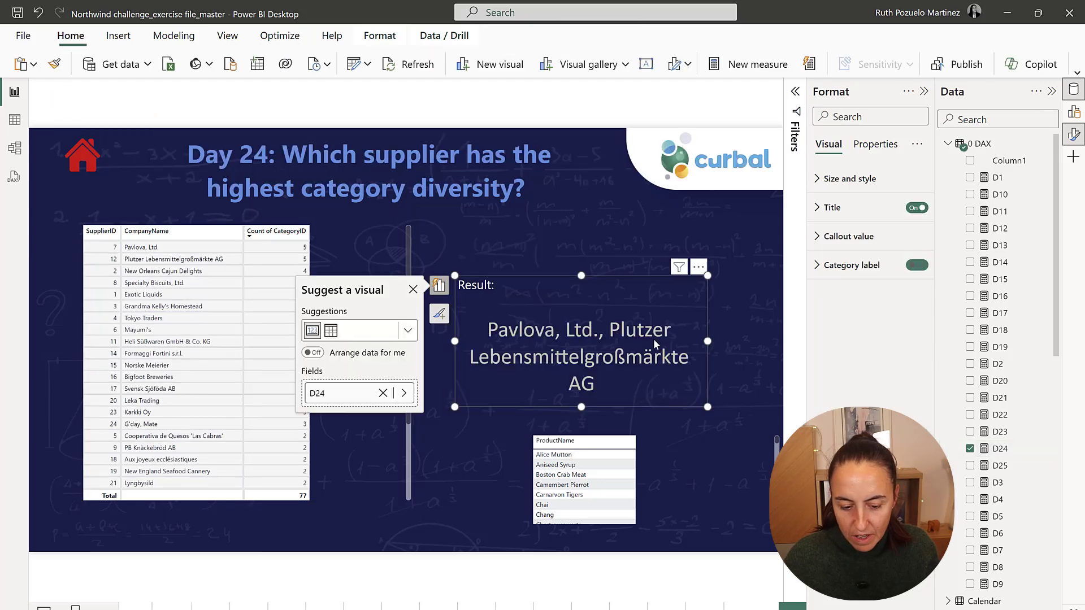
Step: Turn off the category label on the card showing Pavlova, Ltd. and Plutzer Lebensmittelgroßmärkte AG
click(916, 265)
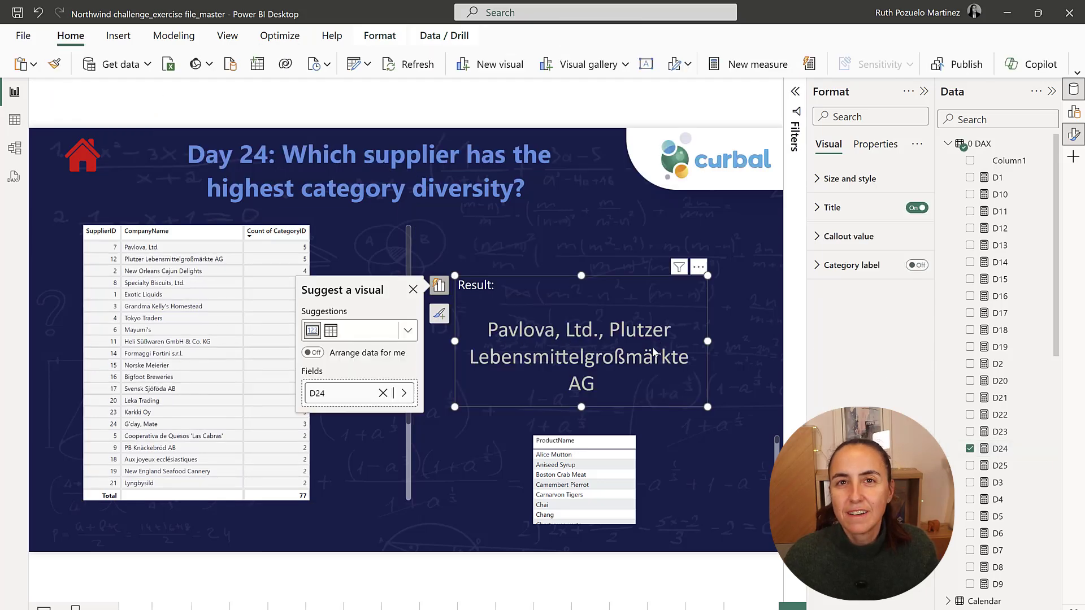